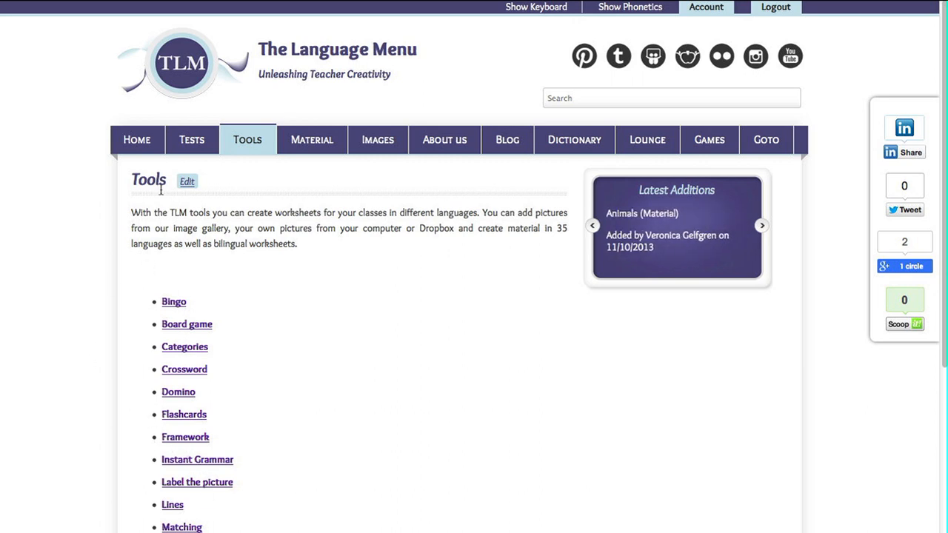
{"action": "mouse_move", "coordinate": [206, 491]}
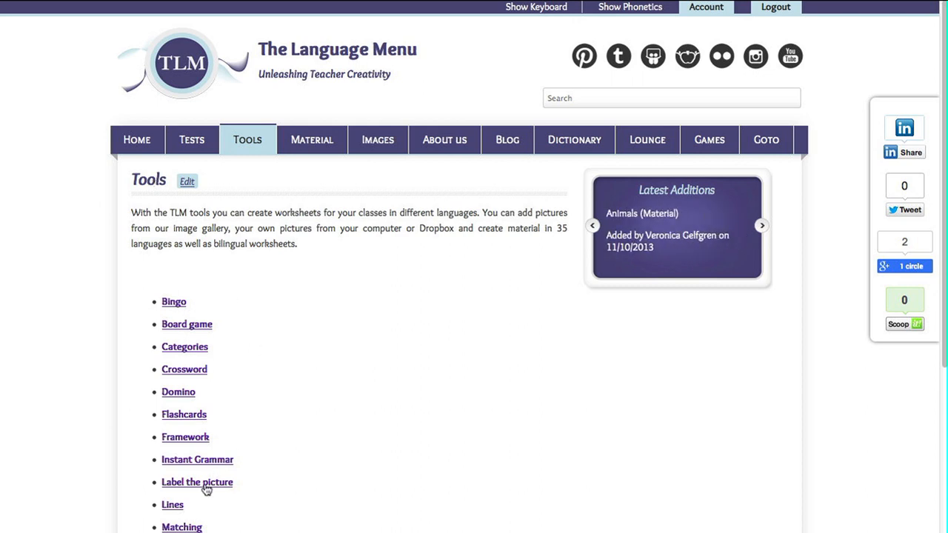
Start the 'Label the picture' worksheet tool from the Tools page
{"action": "left_click", "coordinate": [197, 483]}
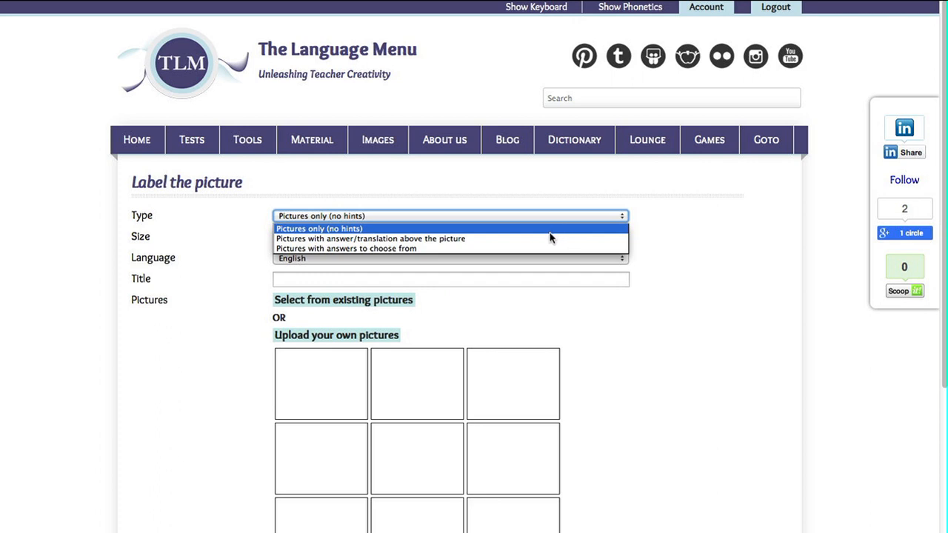
{"action": "mouse_move", "coordinate": [531, 248]}
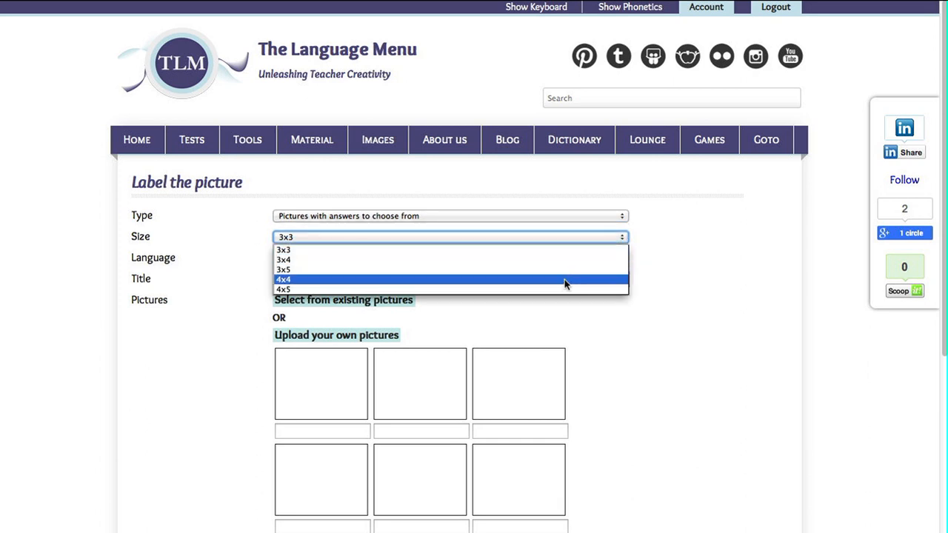
Make the worksheet grid 4x5 and title it 'Kitchen'
{"action": "left_click", "coordinate": [283, 289]}
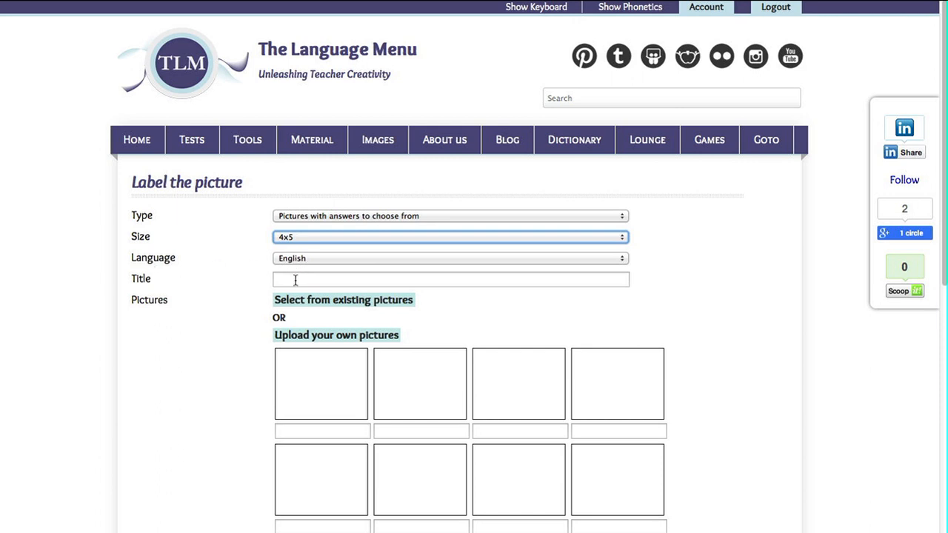
{"action": "left_click", "coordinate": [450, 278]}
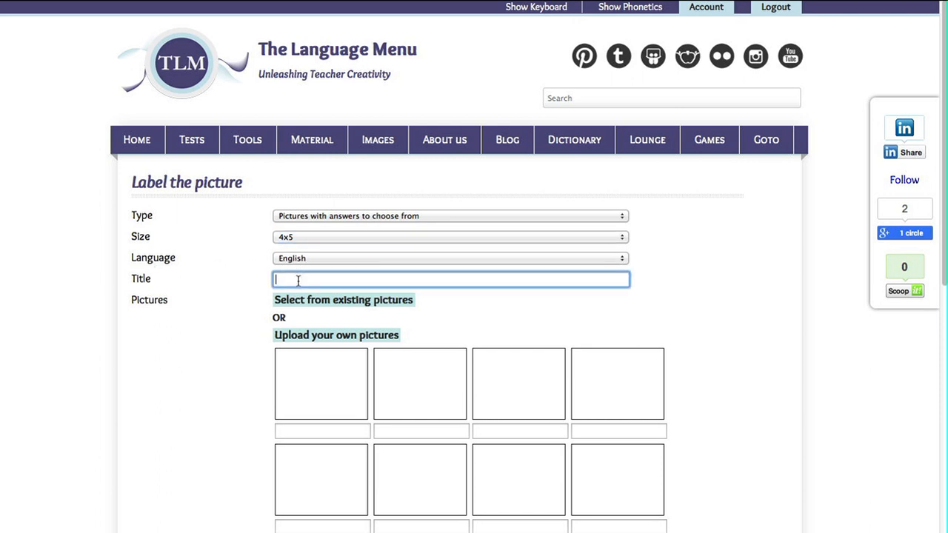
{"action": "type", "text": "Ki"}
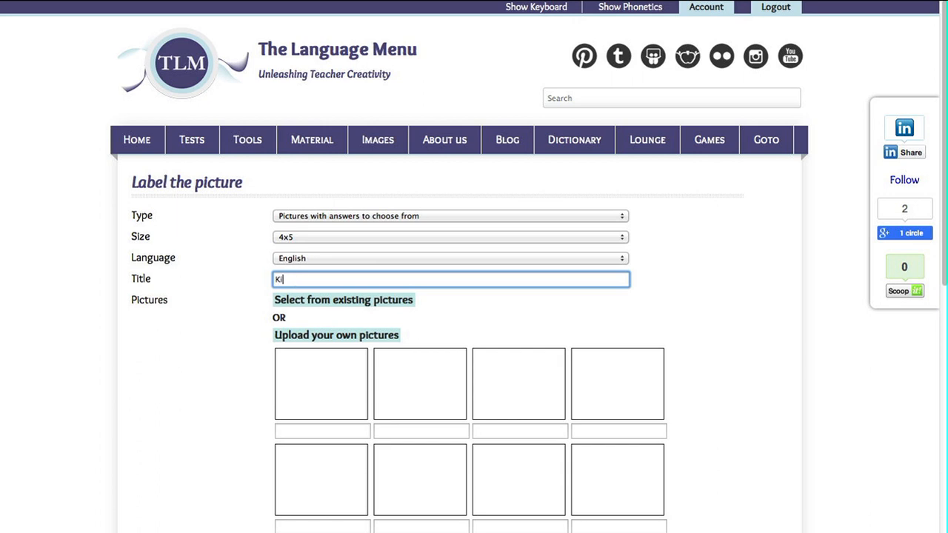
{"action": "type", "text": "tchen"}
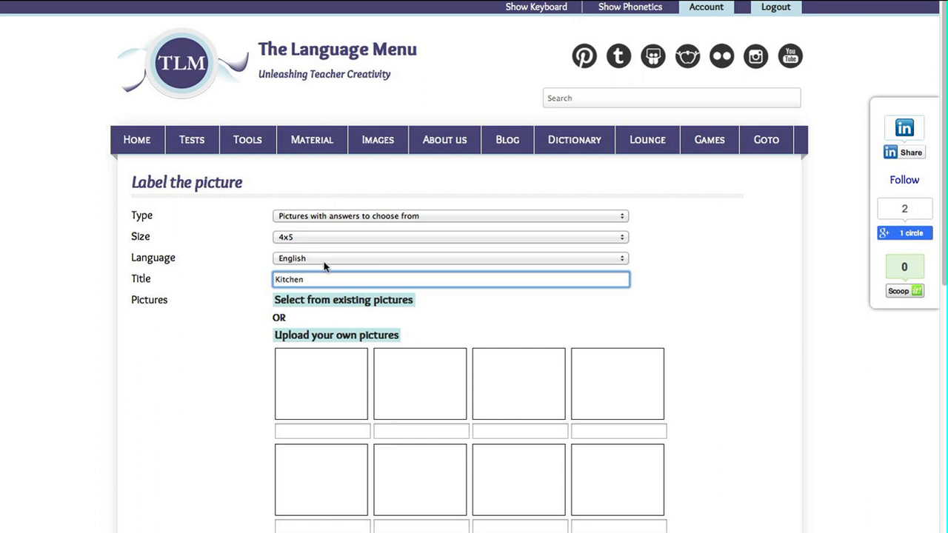
{"action": "mouse_move", "coordinate": [318, 341]}
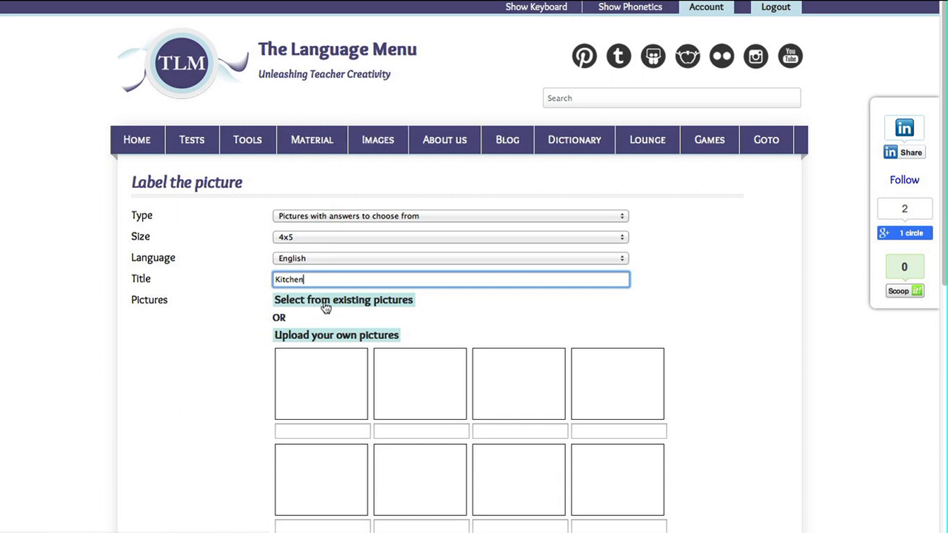
Choose gallery pictures and show the Kitchen category
{"action": "left_click", "coordinate": [344, 299]}
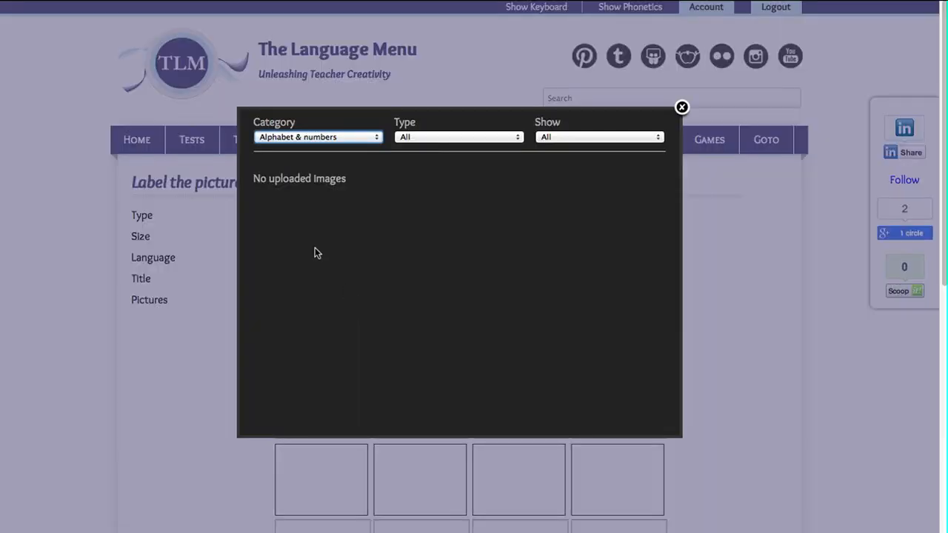
{"action": "left_click", "coordinate": [318, 136]}
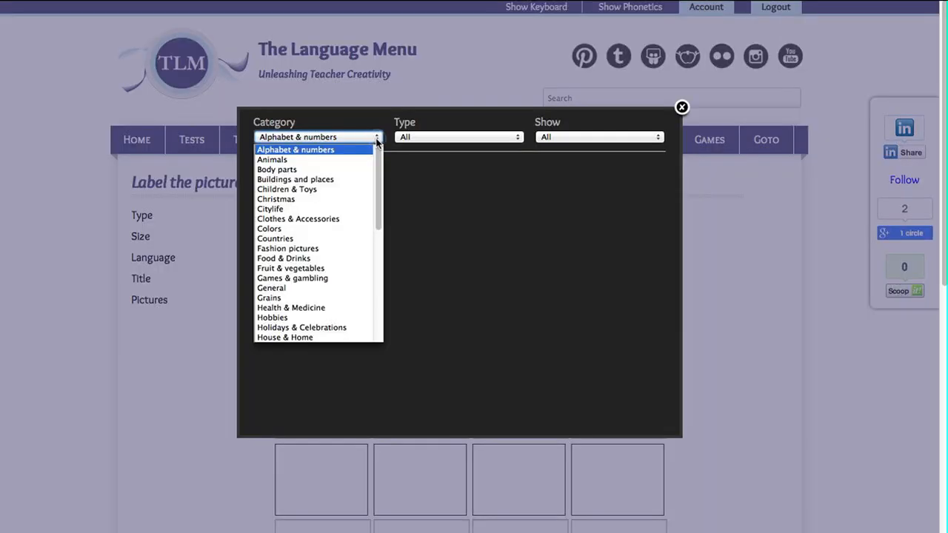
{"action": "scroll", "scroll_direction": "down", "scroll_amount": 3}
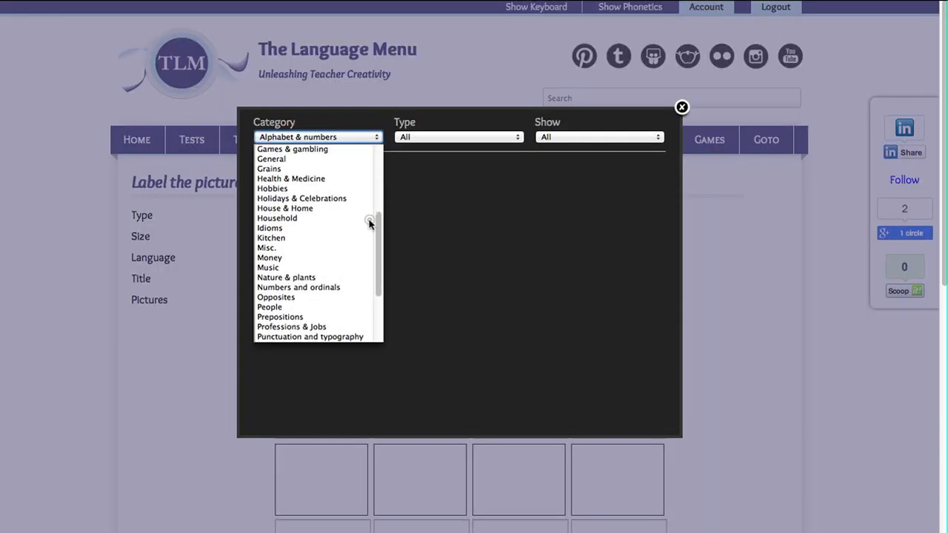
{"action": "left_click", "coordinate": [271, 237]}
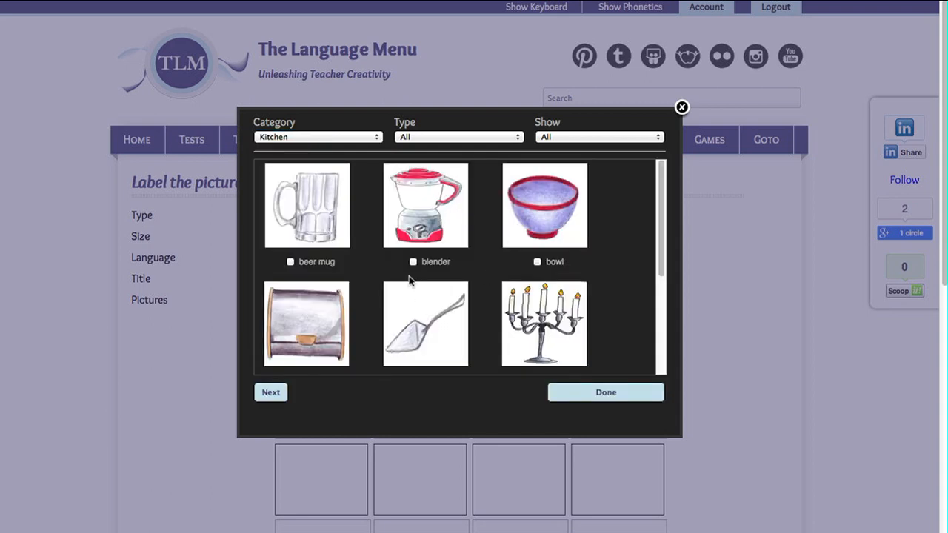
Include the blender and bowl pictures and confirm enough images are chosen
{"action": "left_click", "coordinate": [412, 261]}
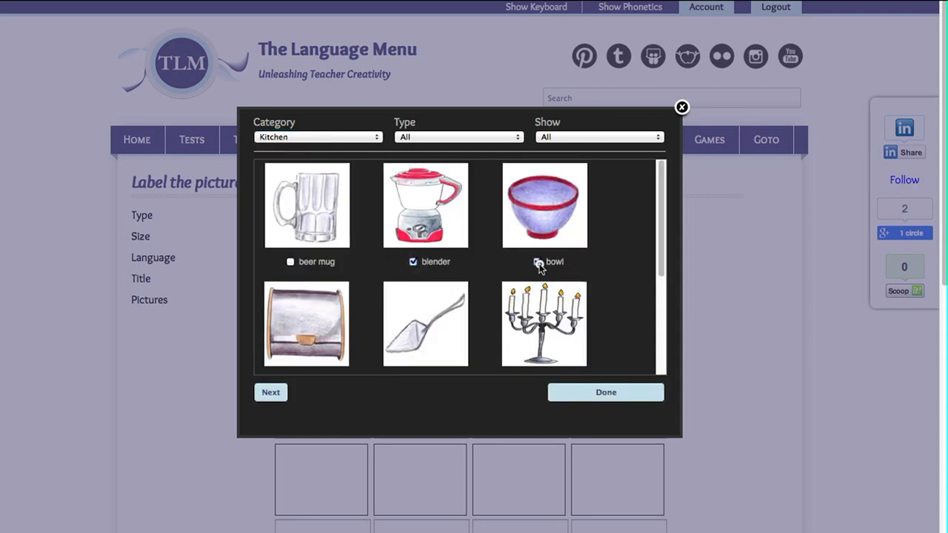
{"action": "left_click", "coordinate": [270, 391]}
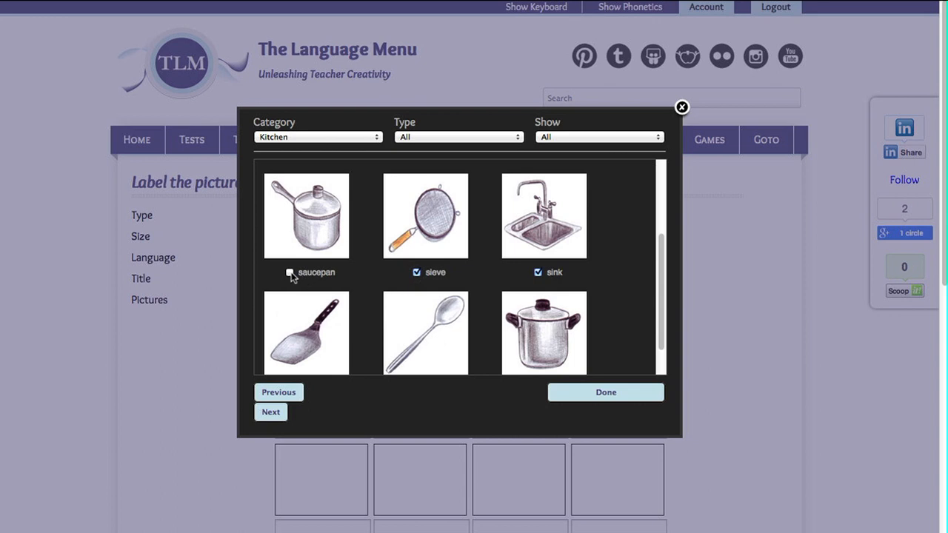
{"action": "scroll", "scroll_direction": "down", "scroll_amount": 3}
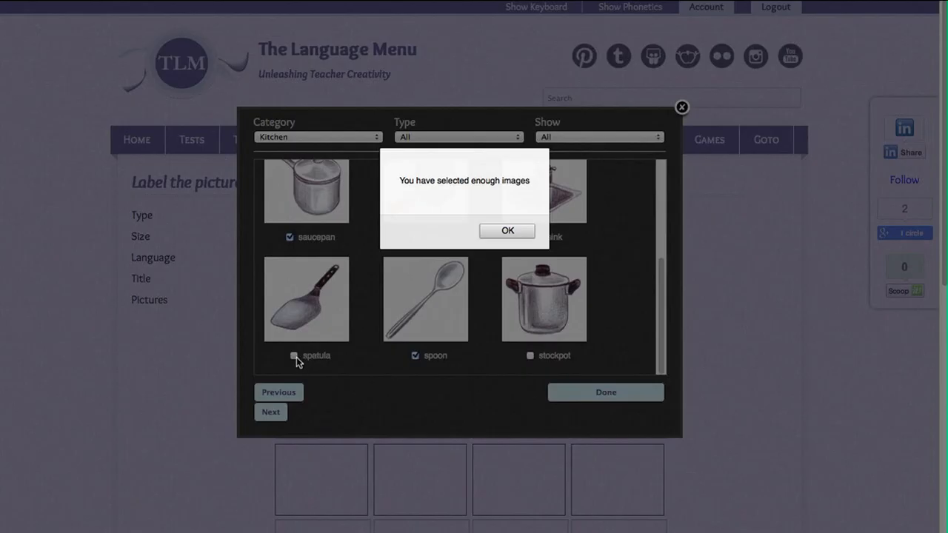
{"action": "left_click", "coordinate": [507, 231]}
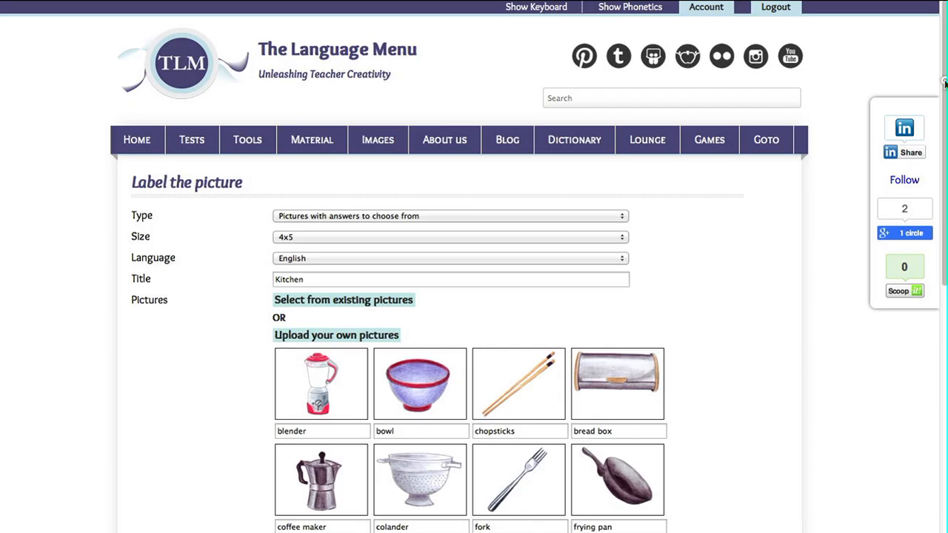
Retype the plate caption so it reads 'plate' and start setting the font colour to blue
{"action": "scroll", "scroll_direction": "down", "scroll_amount": 3}
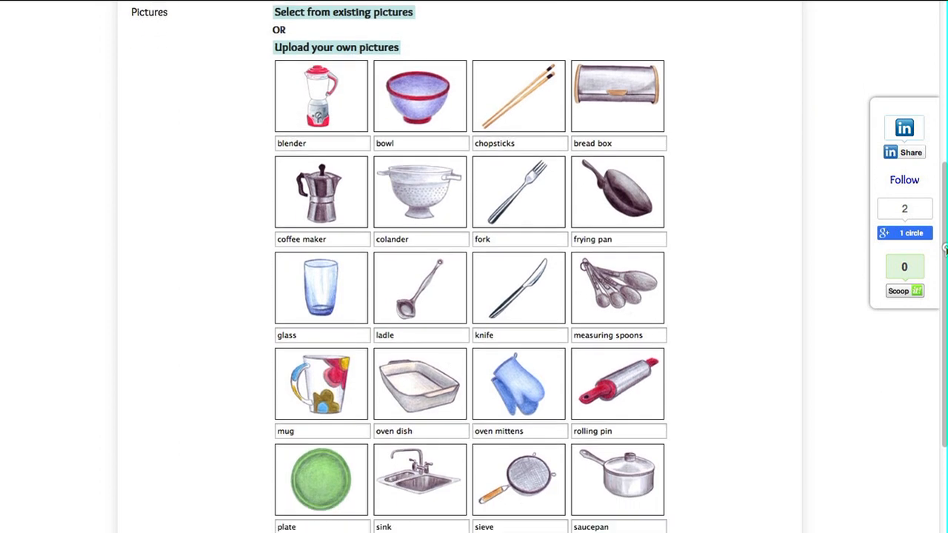
{"action": "scroll", "scroll_direction": "down", "scroll_amount": 3}
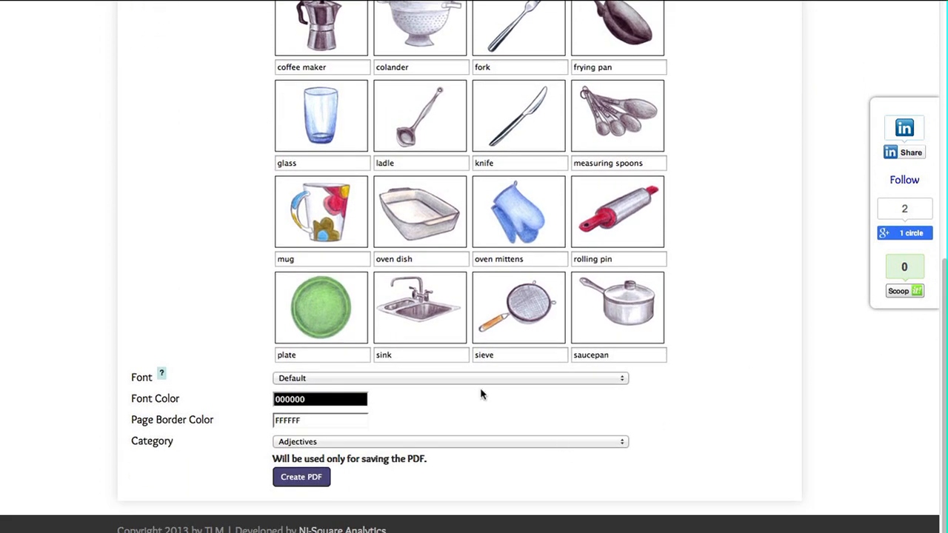
{"action": "mouse_move", "coordinate": [320, 354]}
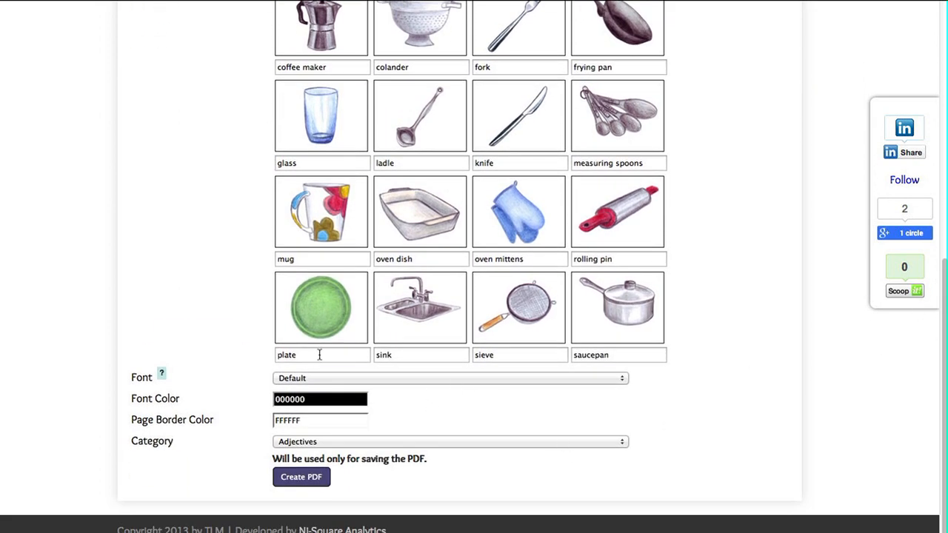
{"action": "left_click", "coordinate": [320, 355]}
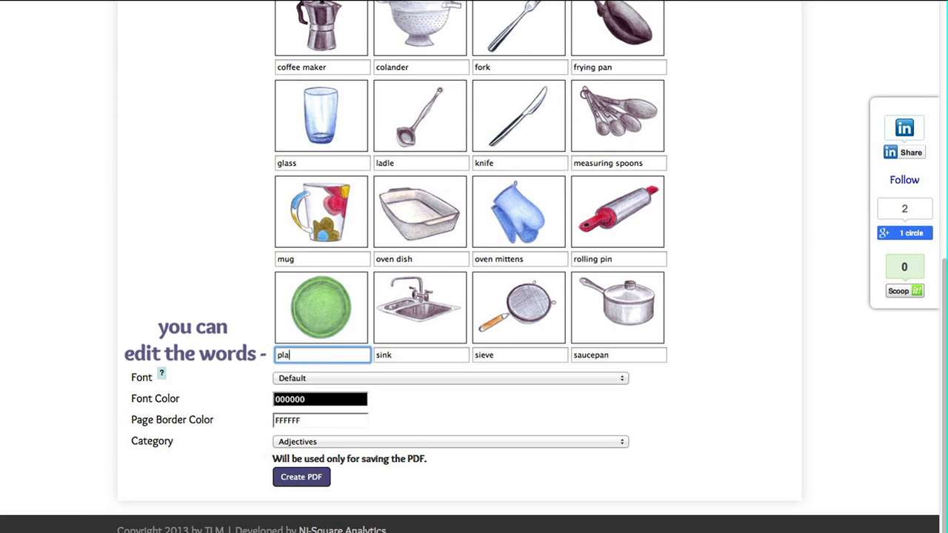
{"action": "type", "text": "te"}
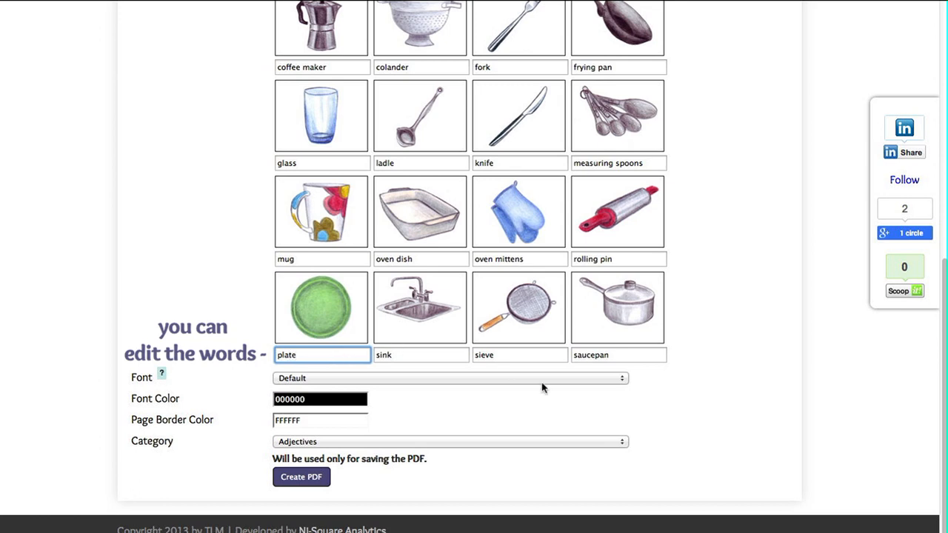
{"action": "left_click", "coordinate": [320, 398]}
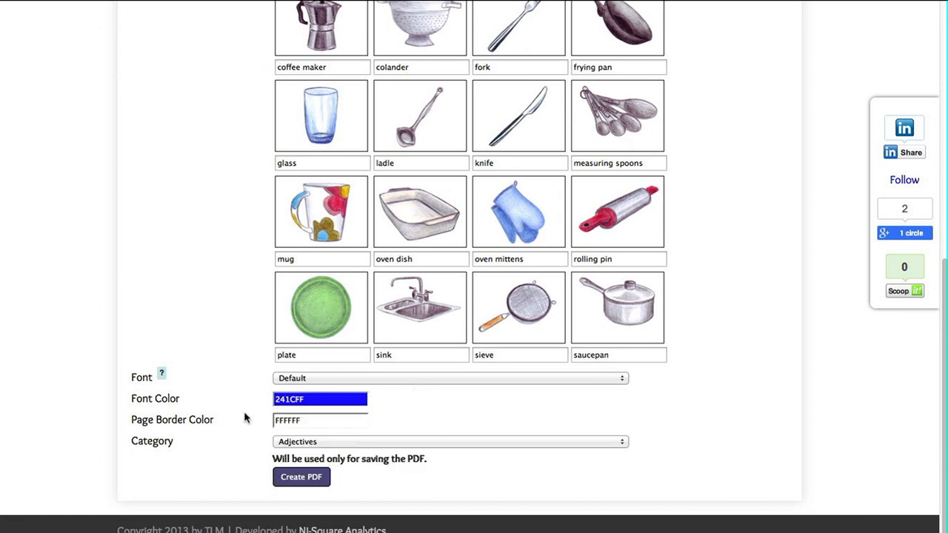
Set the page border colour to orange (FF6112)
{"action": "left_click", "coordinate": [320, 421]}
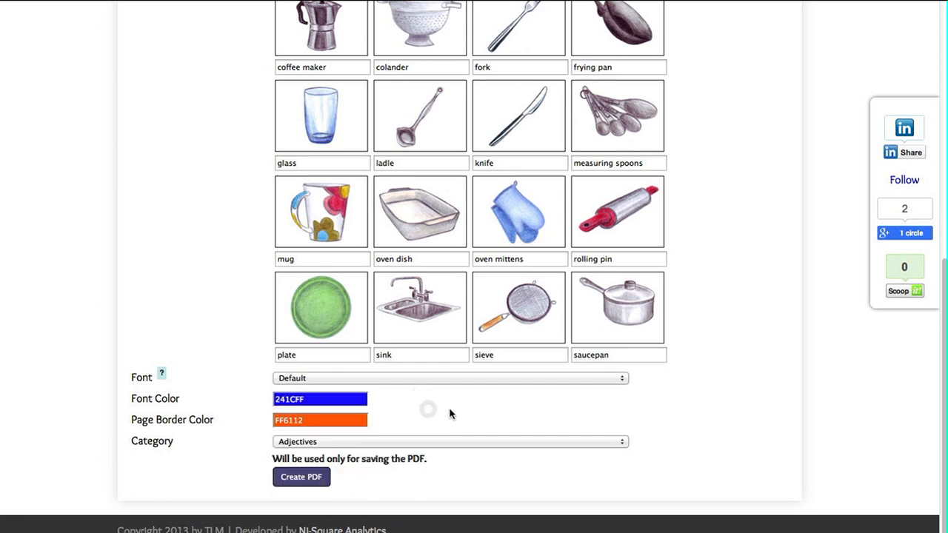
{"action": "left_click", "coordinate": [622, 442]}
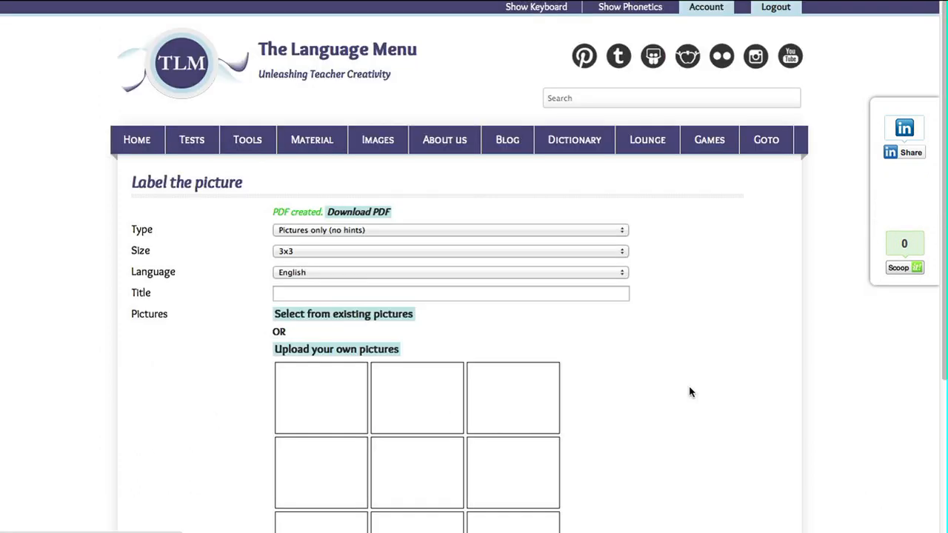
Download the generated Kitchen worksheet PDF and save it to the computer
{"action": "left_click", "coordinate": [358, 212]}
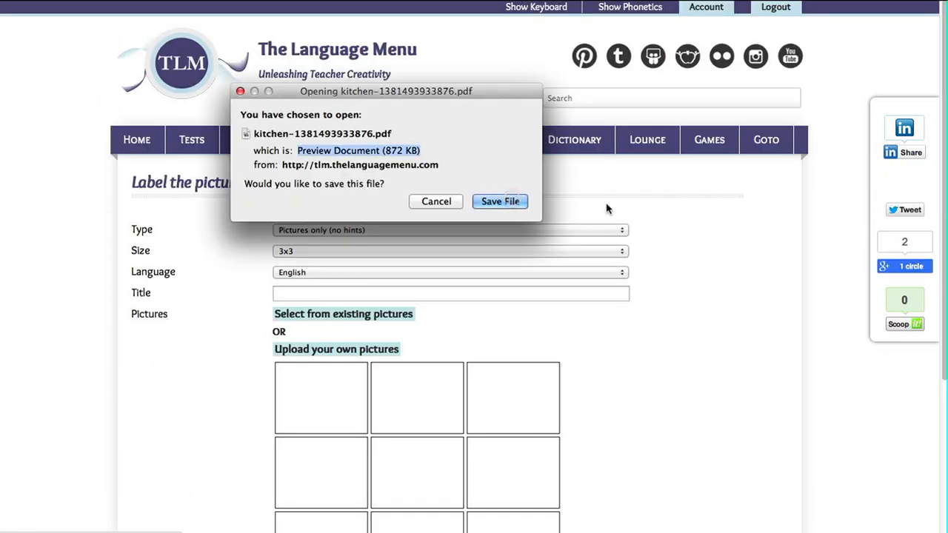
{"action": "left_click", "coordinate": [500, 202]}
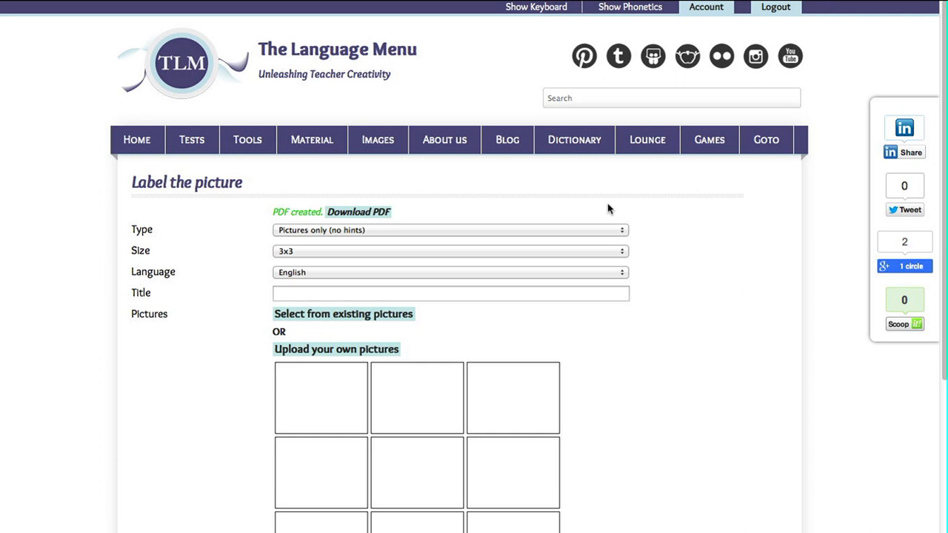